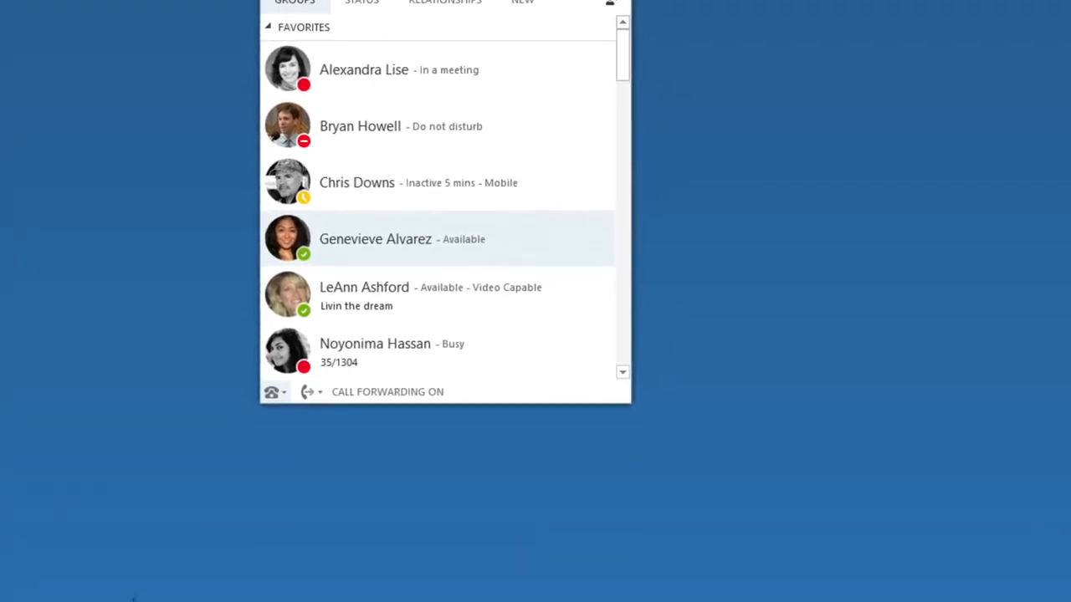
mouse_move(275, 423)
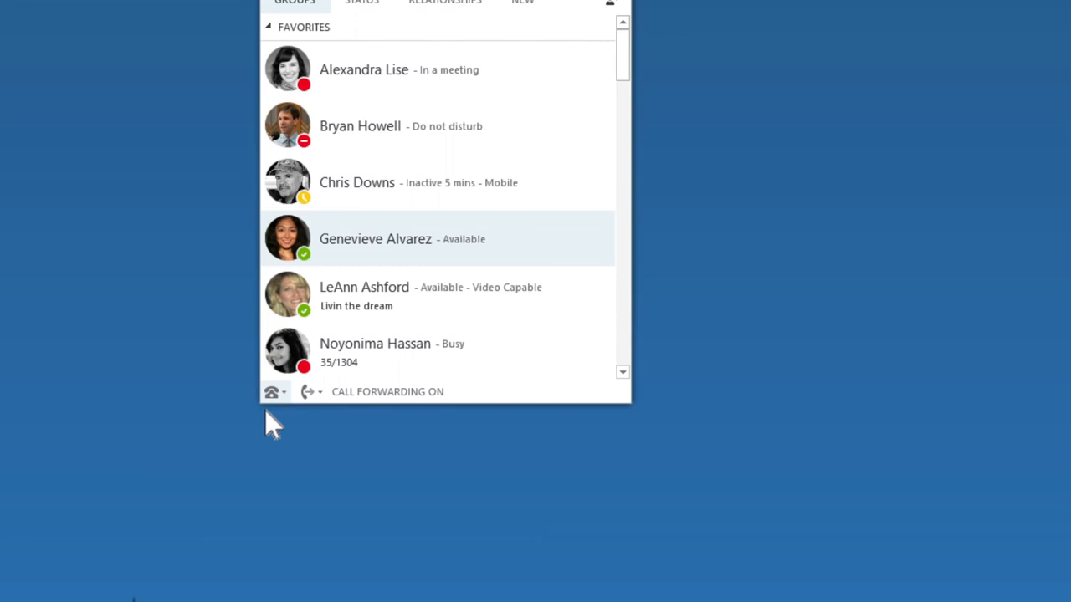
Step: Open the Audio Device page of Options, which lists the USB Phone handset
left_click(274, 391)
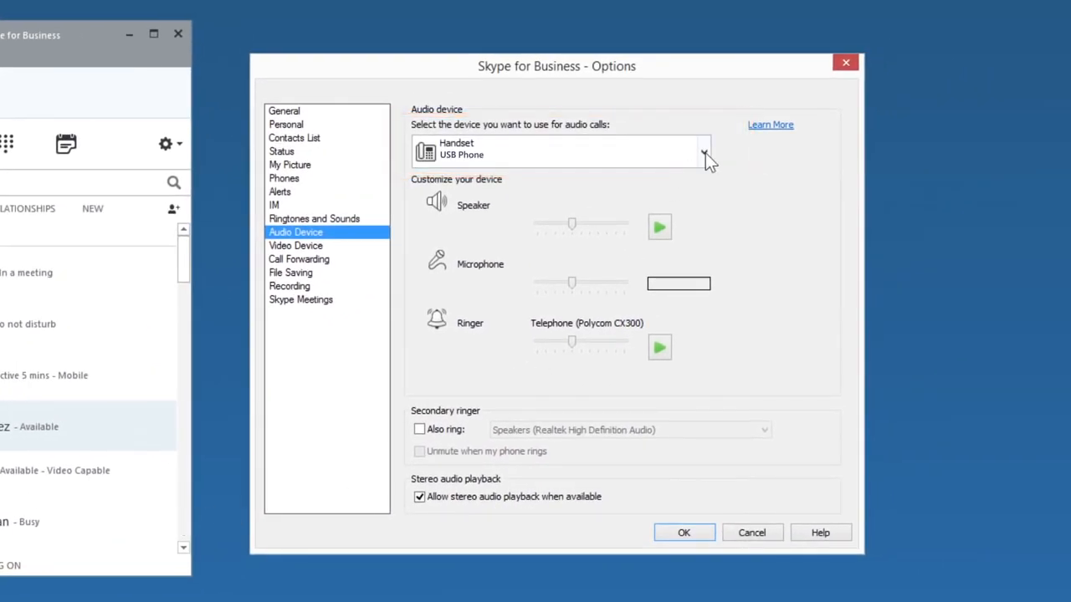
Step: Review the audio device list, play a speaker test sound, then show LifeCam HD-6000 video settings
left_click(703, 151)
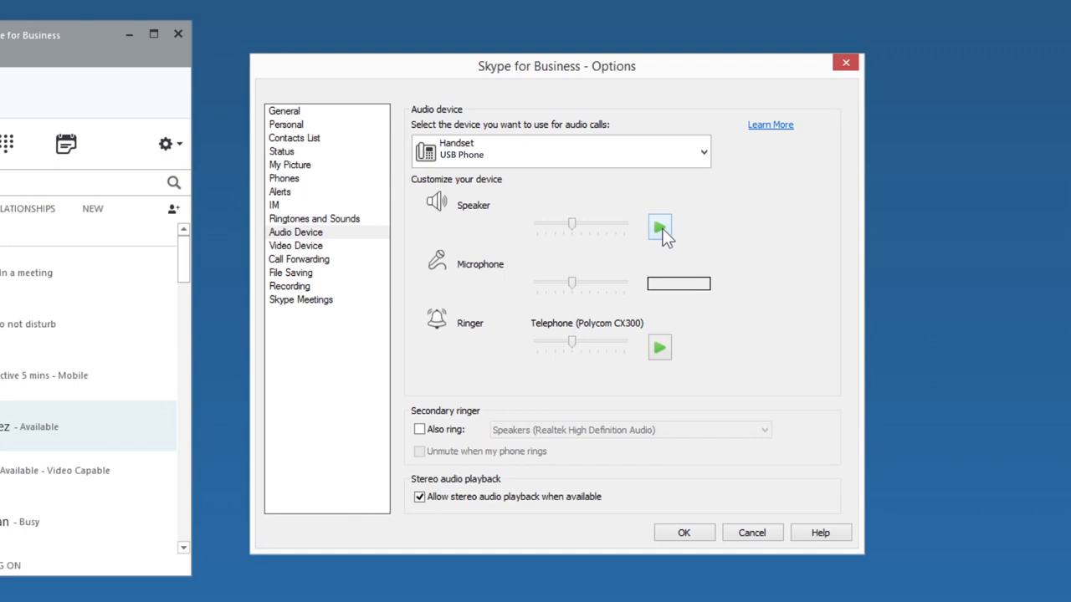
left_click(659, 229)
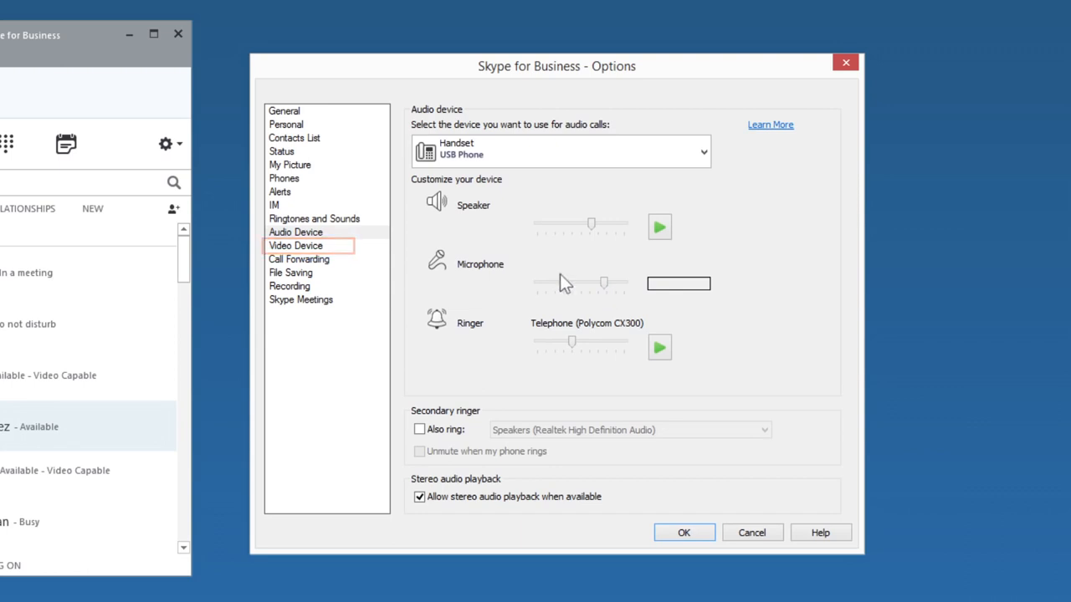
left_click(295, 246)
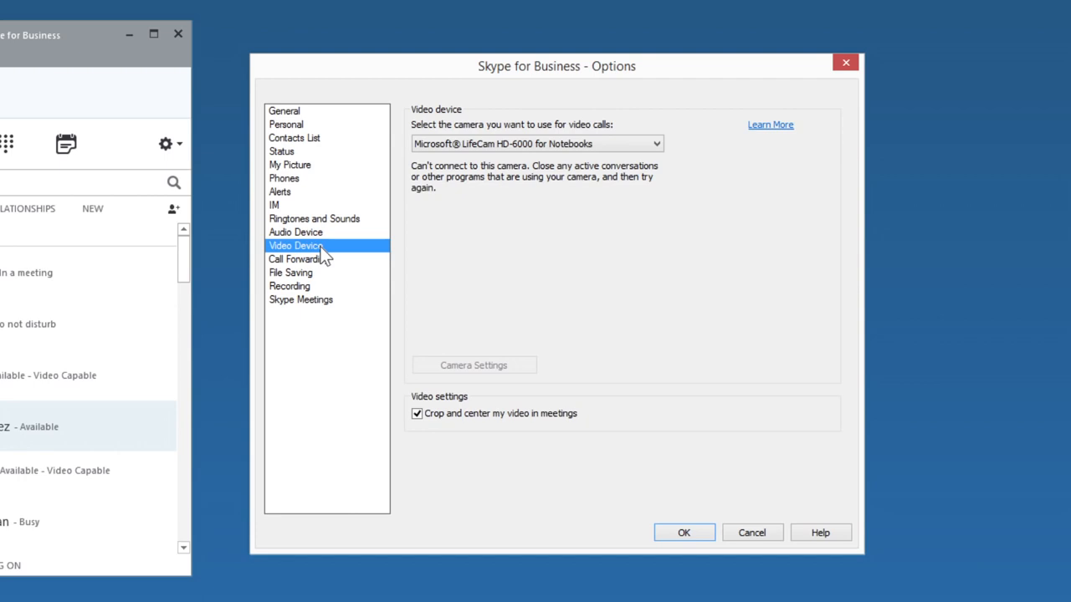
mouse_move(539, 177)
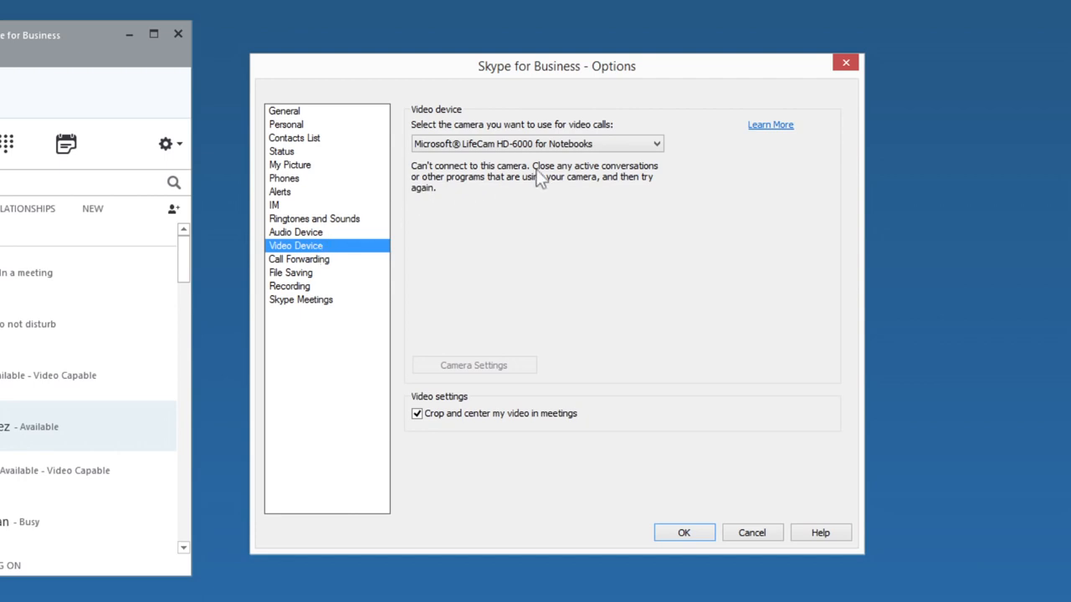